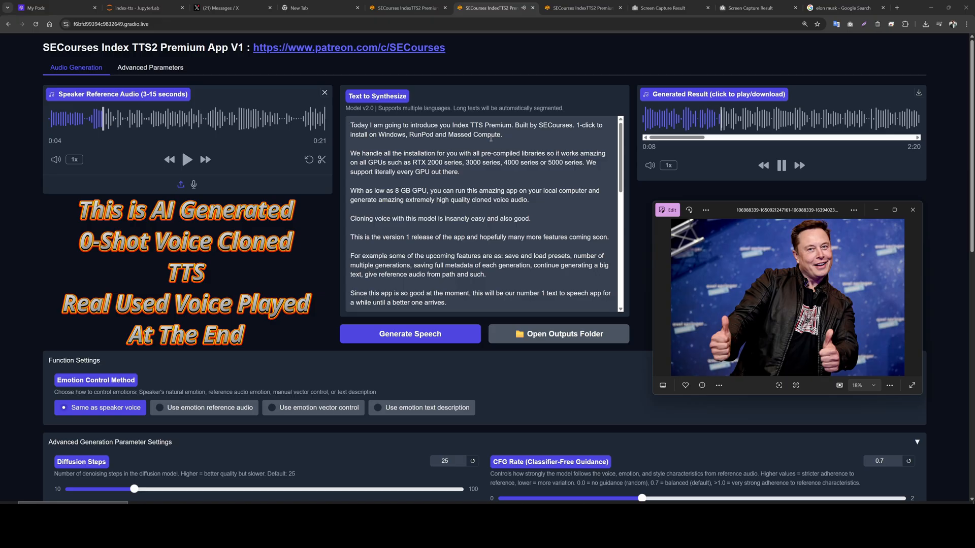
- Scroll past Text to Synthesize down to Function Settings and Advanced Generation Parameter Settings as the result plays
scroll("down", 3)
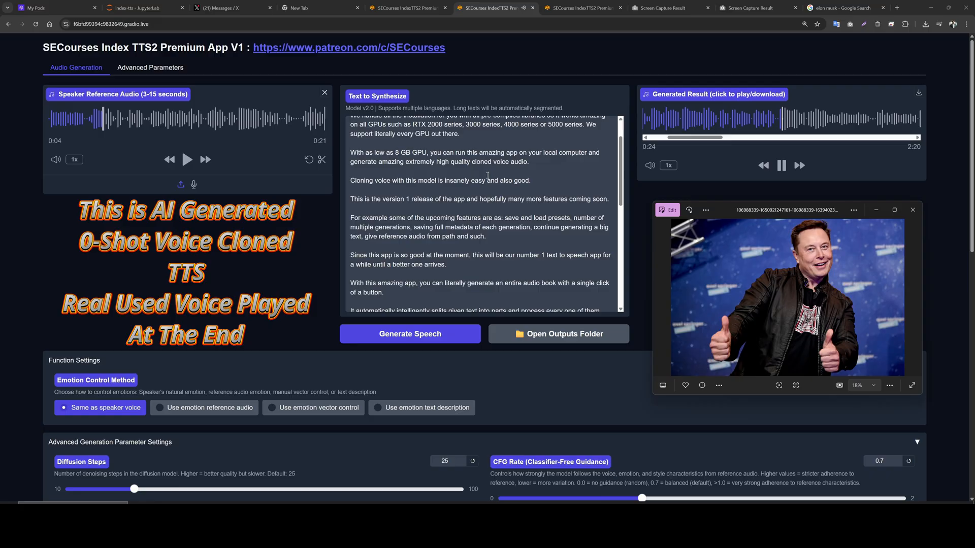
scroll("down", 3)
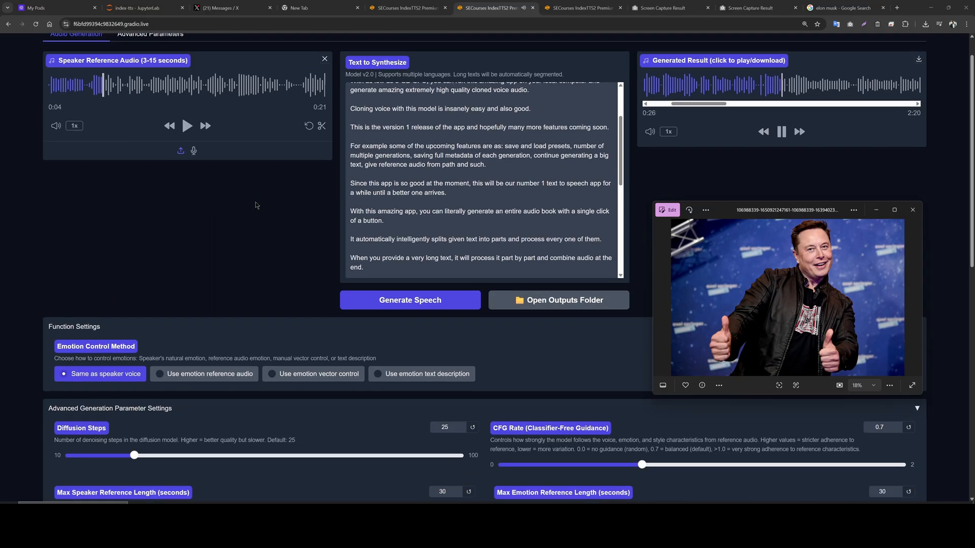
scroll("down", 3)
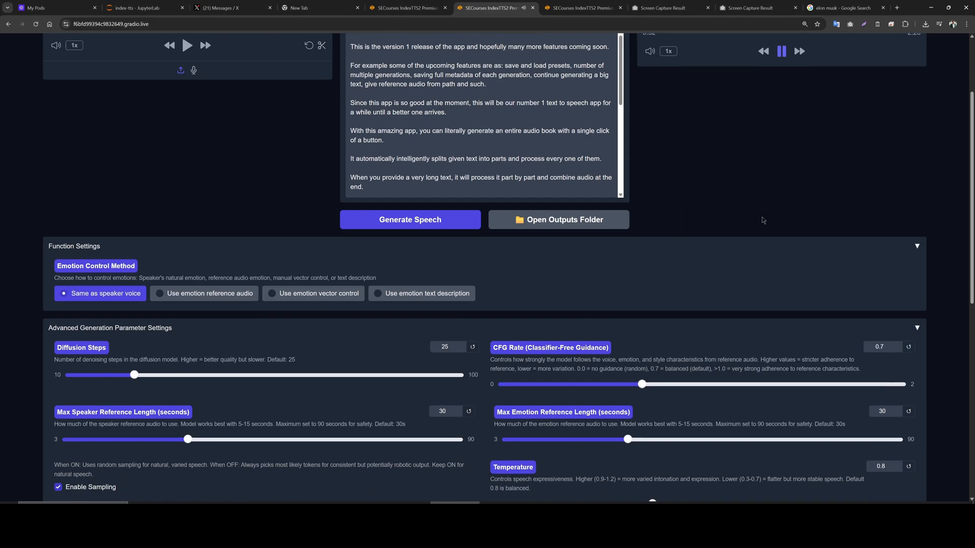
scroll("down", 3)
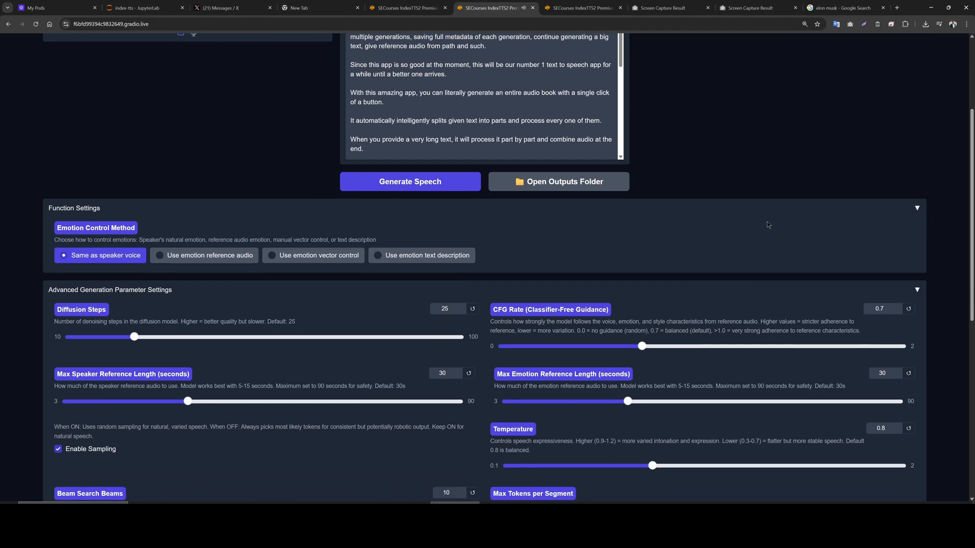
scroll("down", 3)
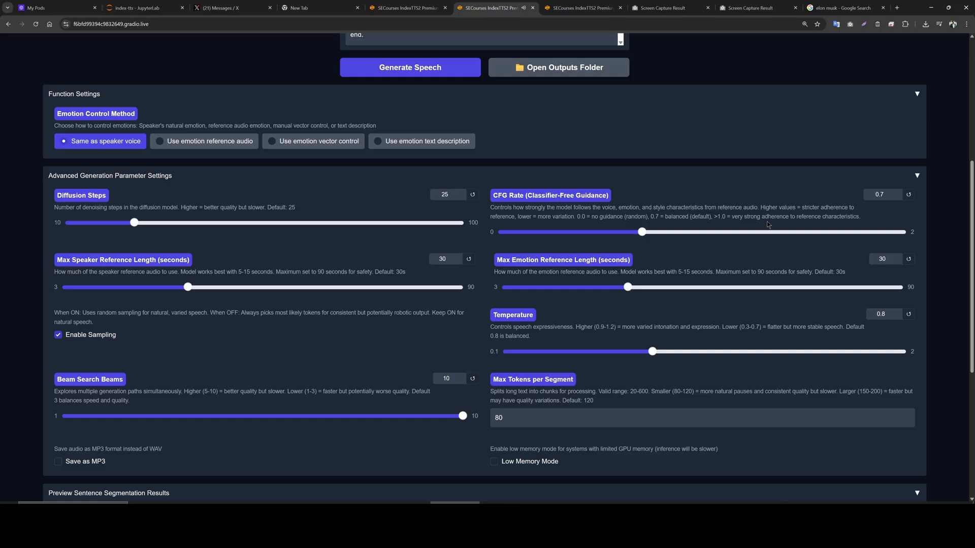
left_click(201, 142)
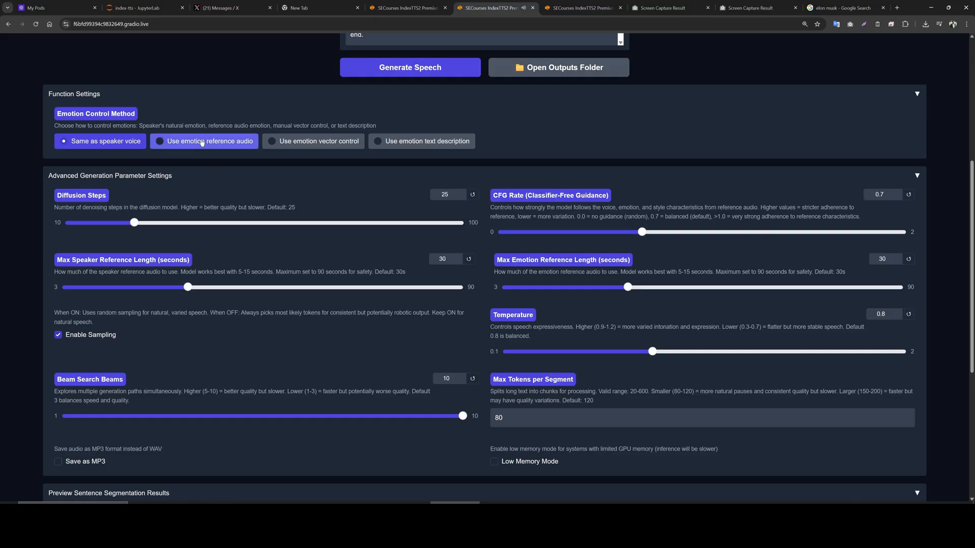
left_click(203, 141)
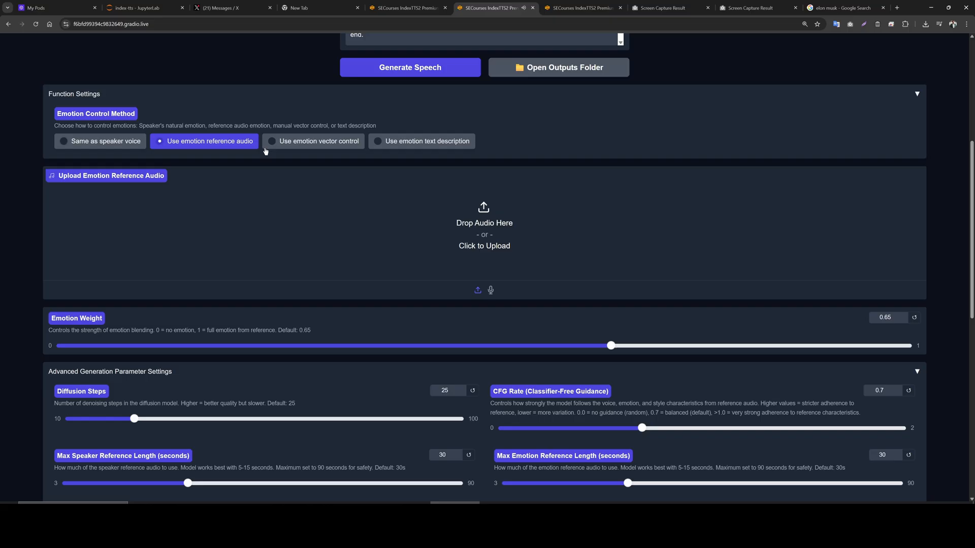
left_click(313, 141)
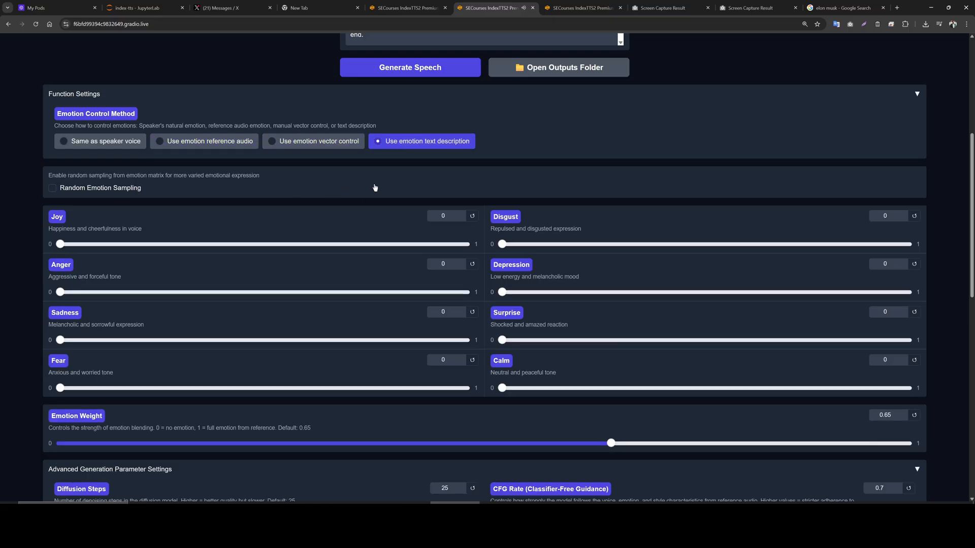
left_click(100, 141)
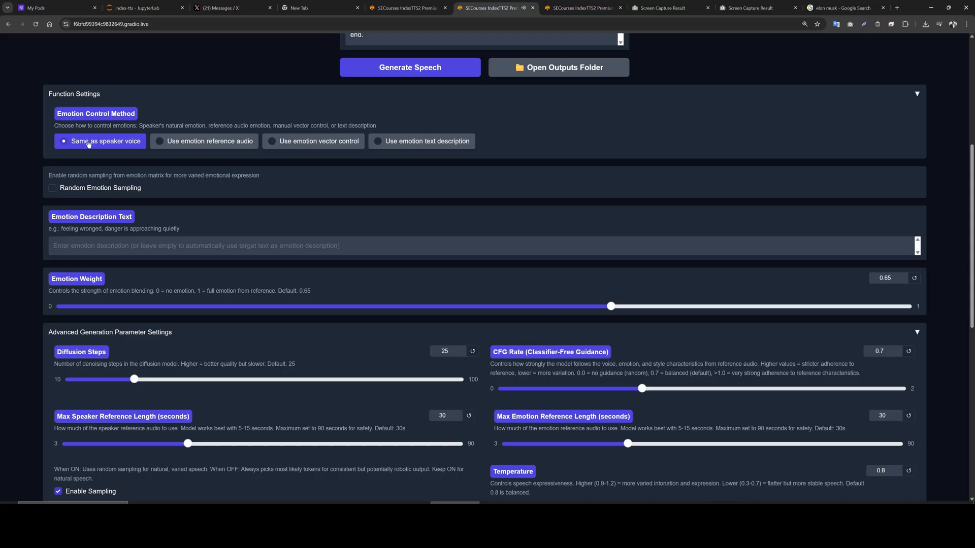
left_click(401, 141)
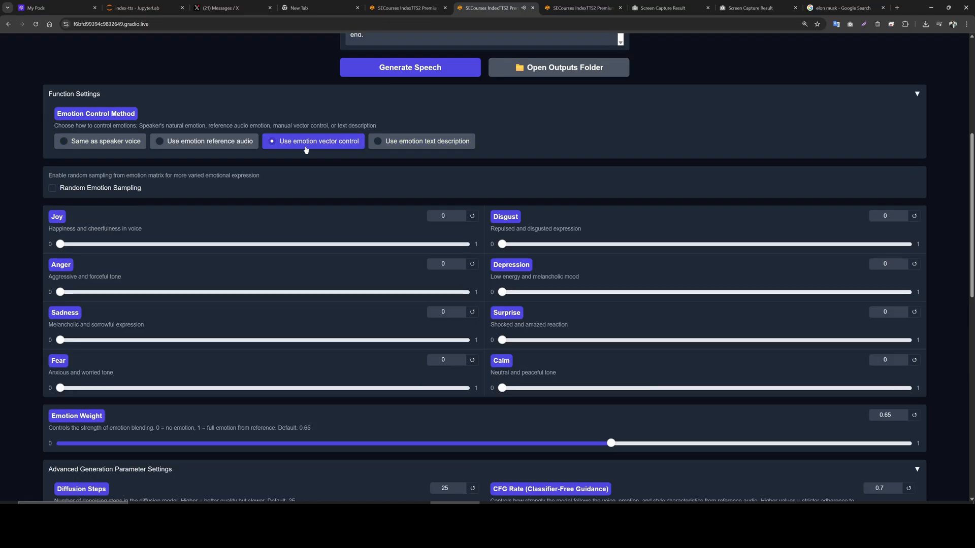
left_click(203, 142)
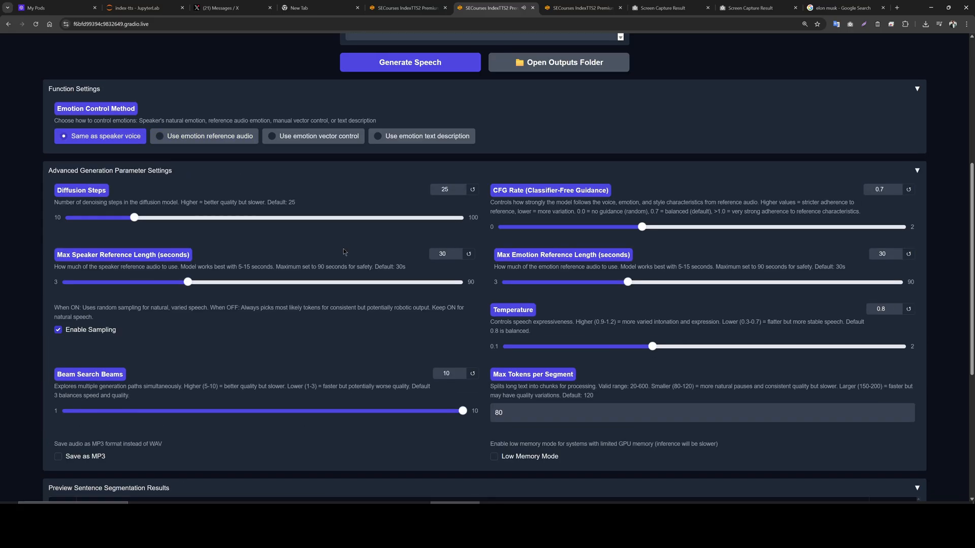
- Scroll to Preview Sentence Segmentation Results and watch the table regroup as Max Tokens per Segment changes
scroll("down", 3)
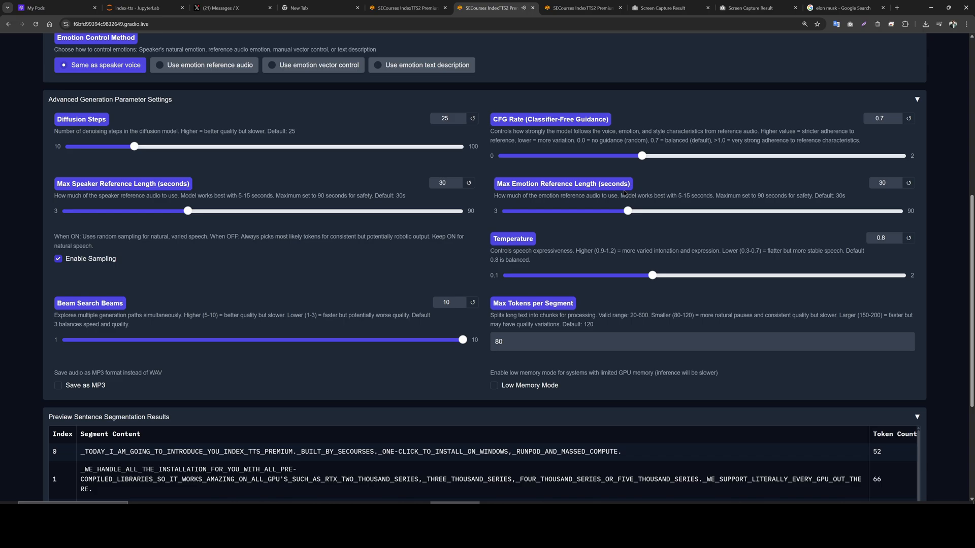
mouse_move(647, 258)
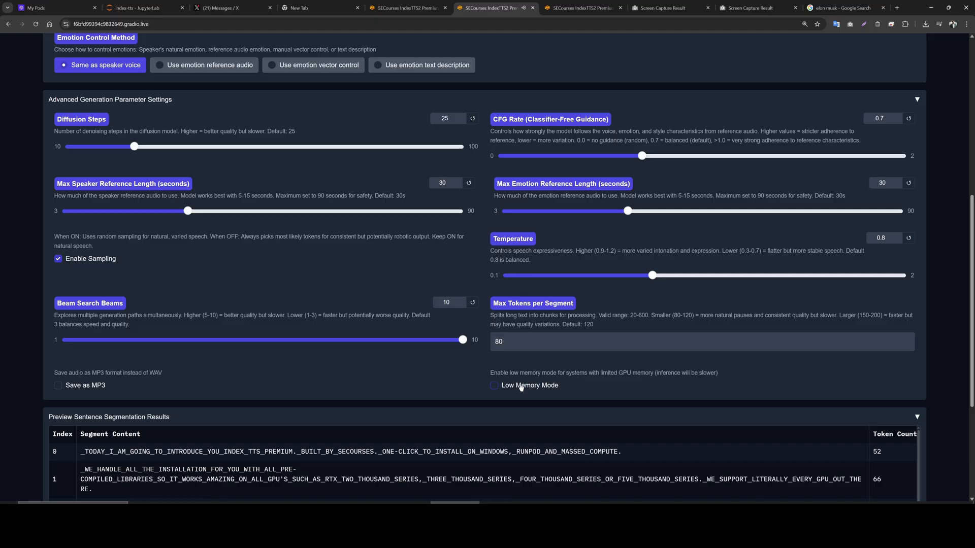
scroll("down", 3)
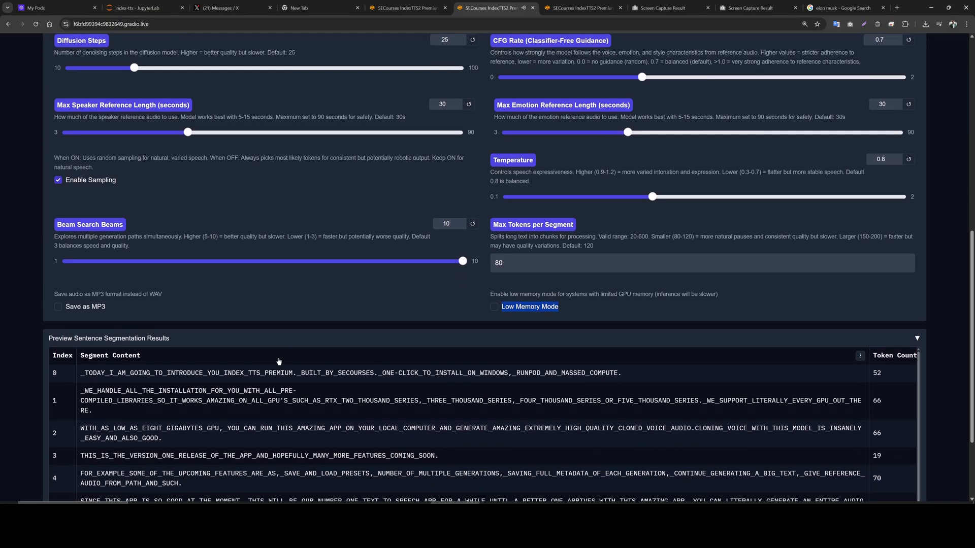
scroll("down", 3)
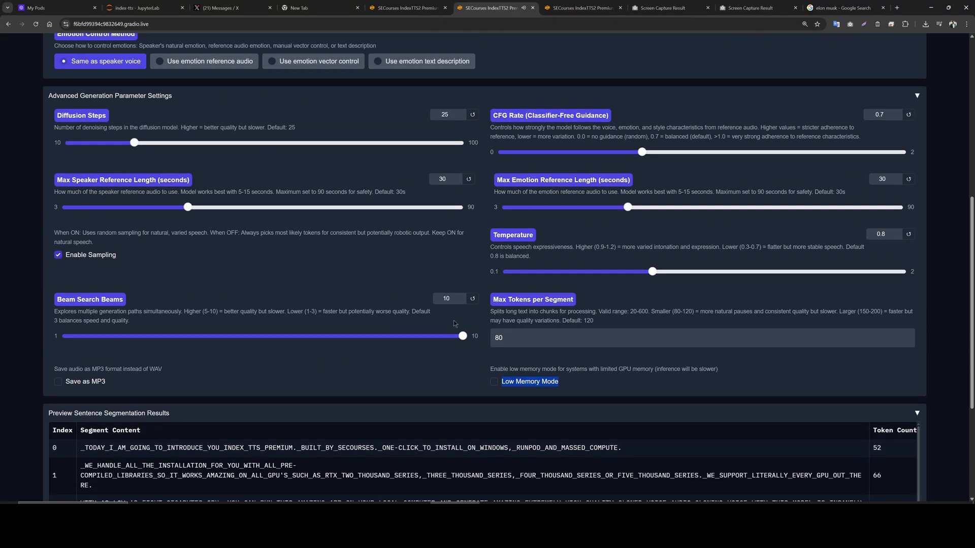
scroll("down", 3)
type("160")
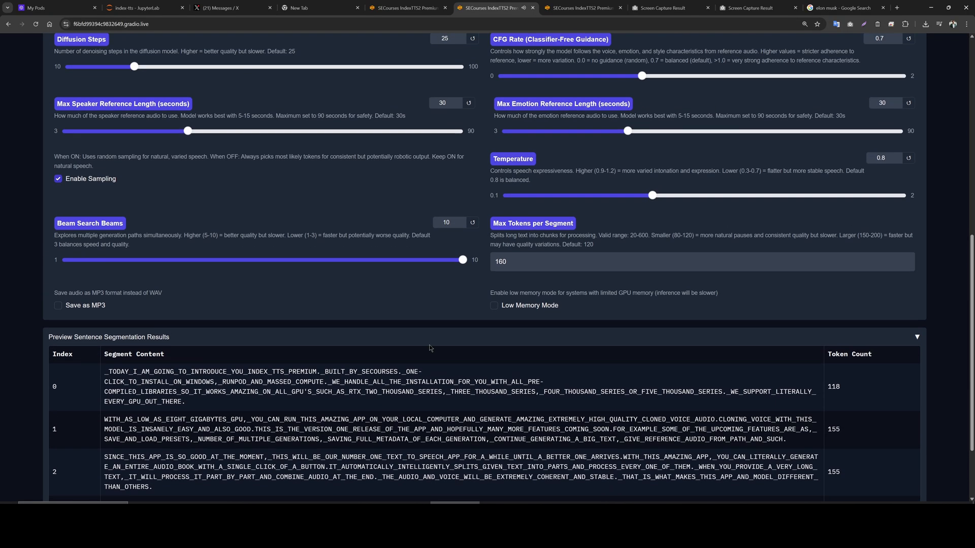
scroll("down", 3)
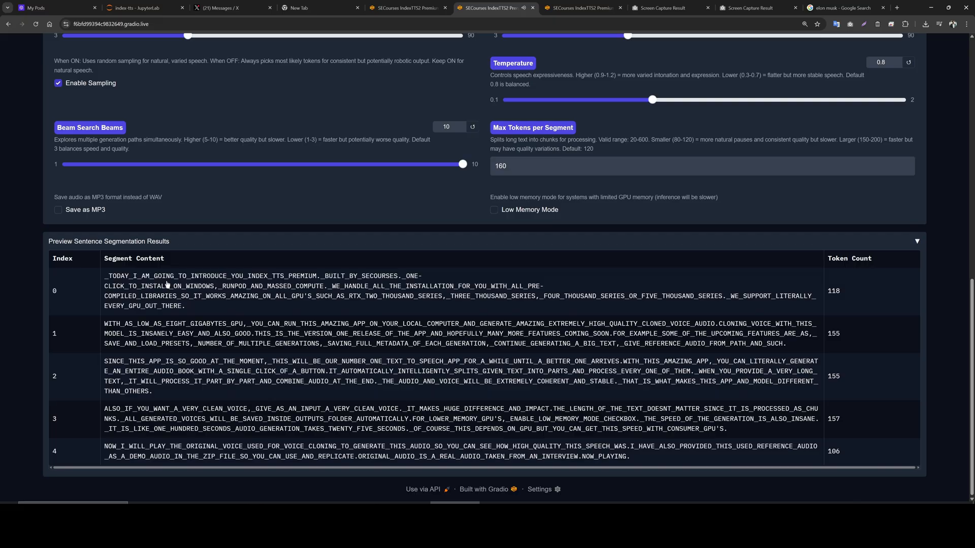
mouse_move(297, 400)
type("60")
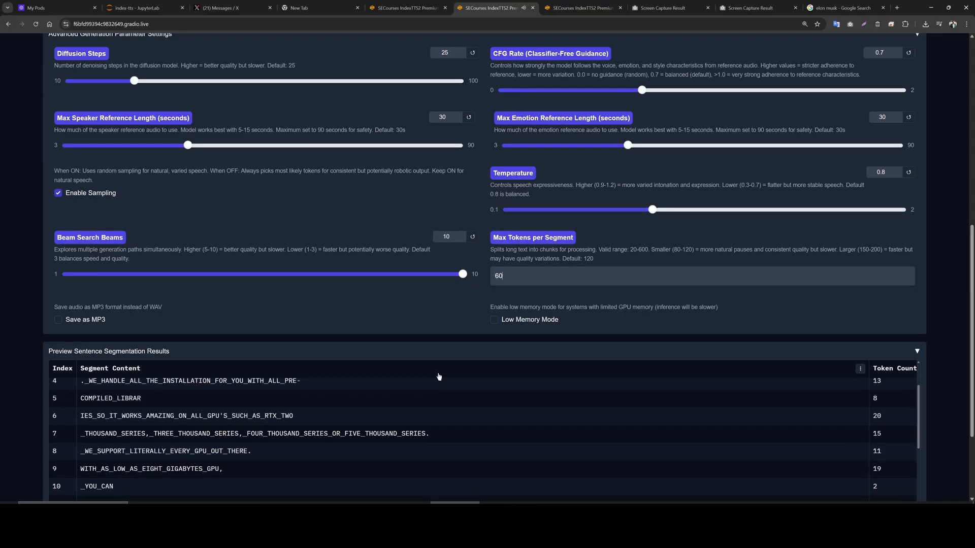
- Scroll back toward the reference audio and Text to Synthesize at the top of the Audio Generation tab
scroll("down", 3)
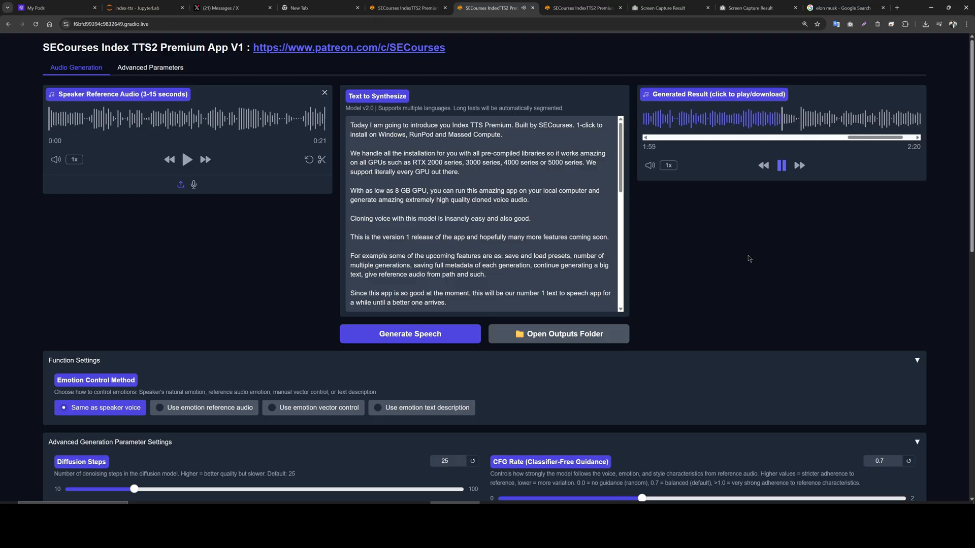
- Scroll through the later lines of the Text to Synthesize box while the generated audio finishes
scroll("down", 3)
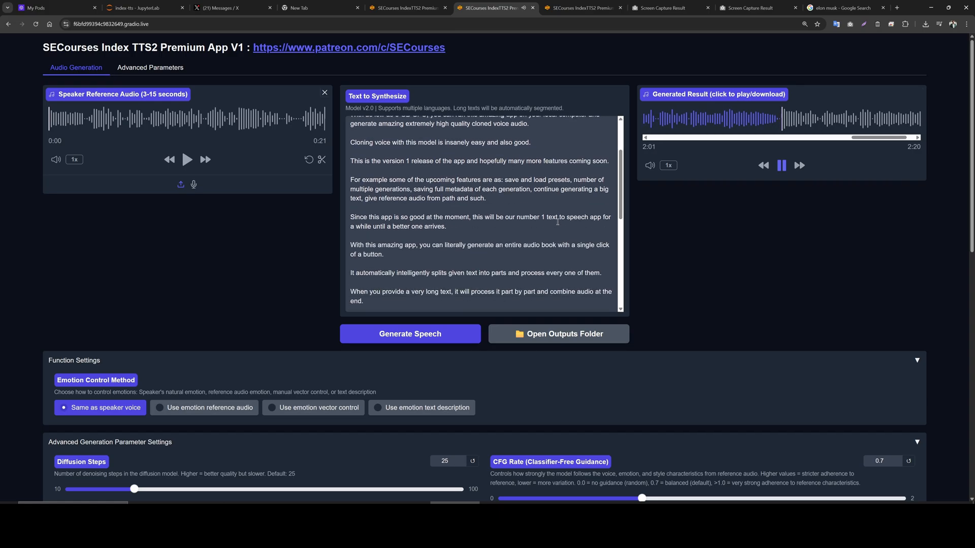
scroll("down", 3)
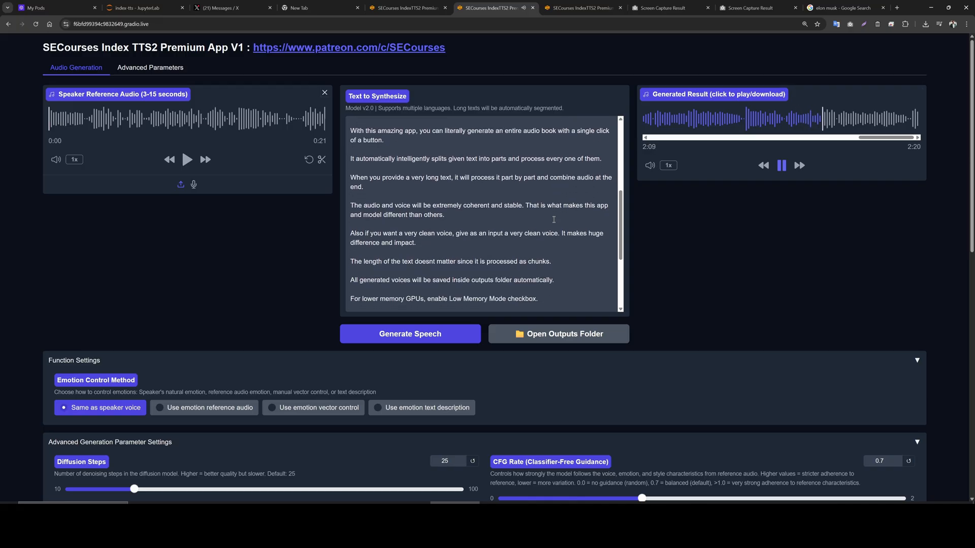
scroll("down", 3)
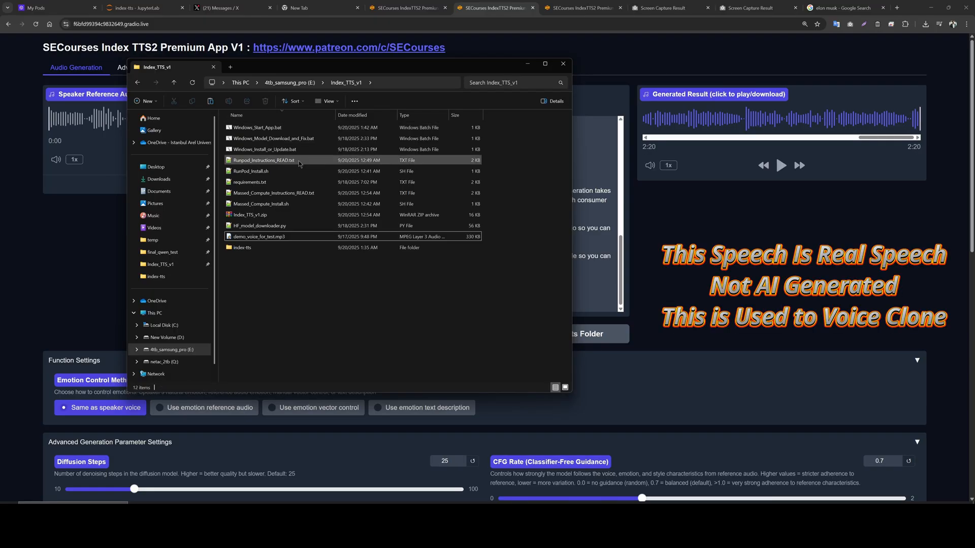
- Play demo_voice_for_test.mp3, the original reference voice, from the Index_TTS_v1 folder
left_click(273, 138)
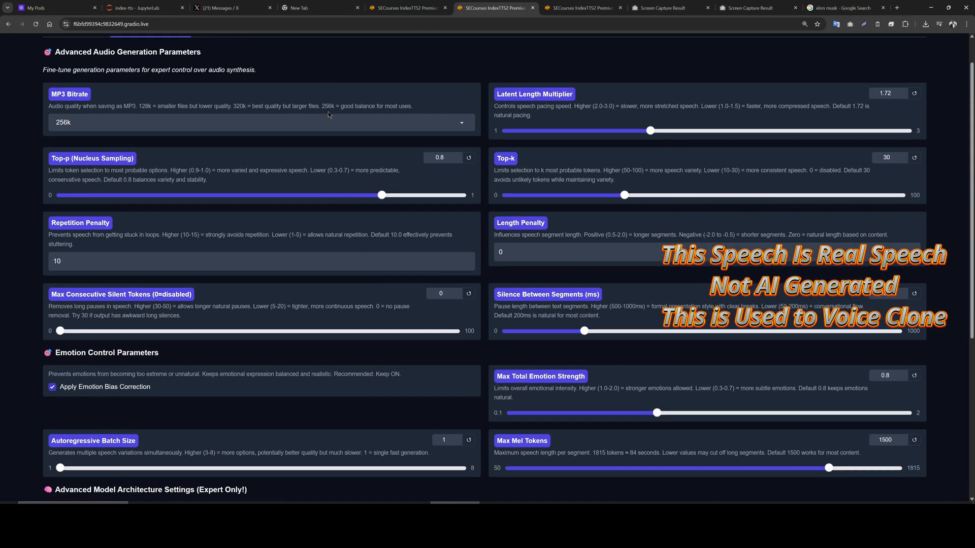
- Scroll the Advanced Parameters page down through model architecture settings to Custom Emotion Bias Weights
scroll("down", 3)
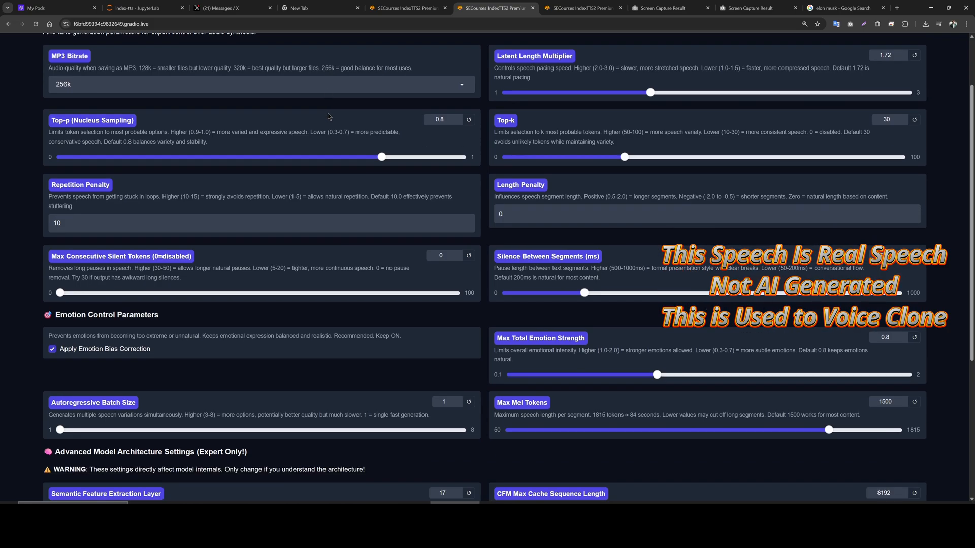
scroll("down", 3)
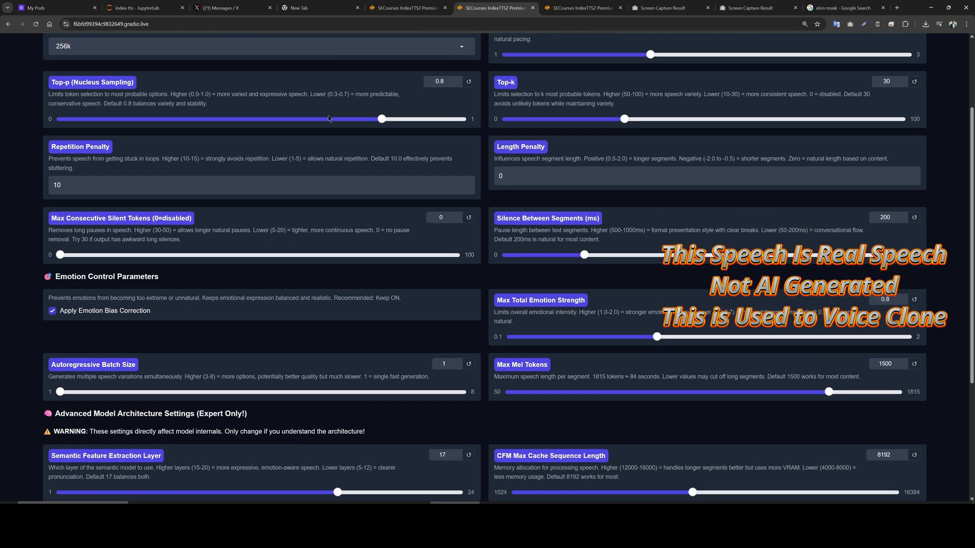
scroll("down", 3)
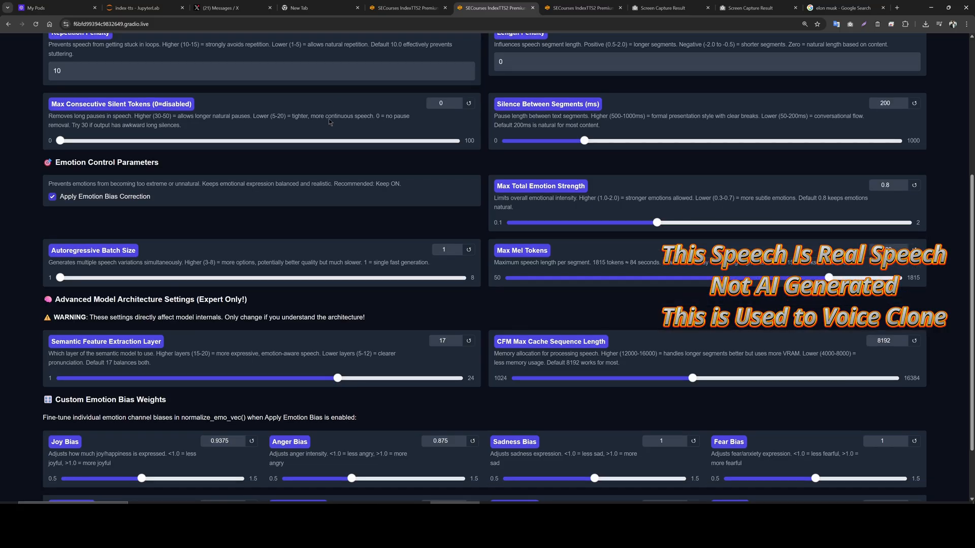
scroll("down", 3)
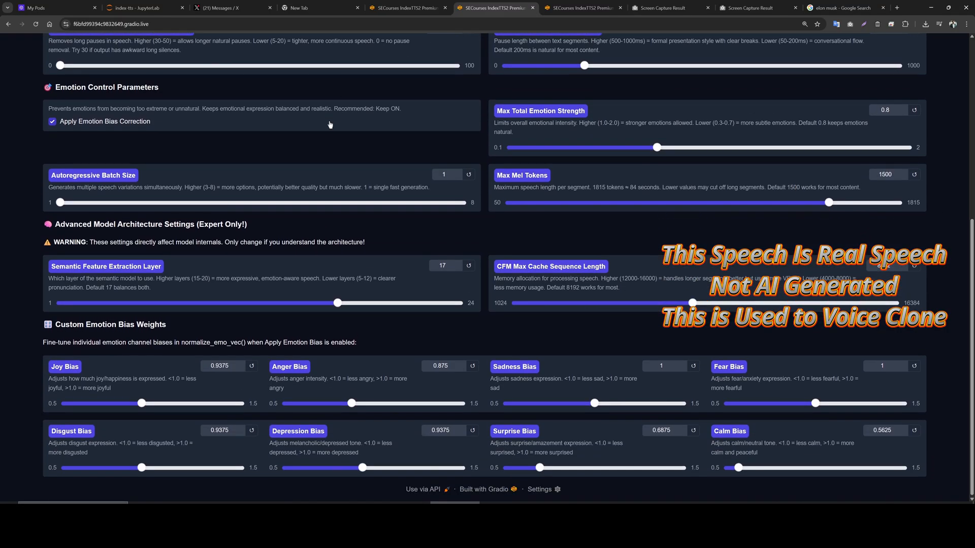